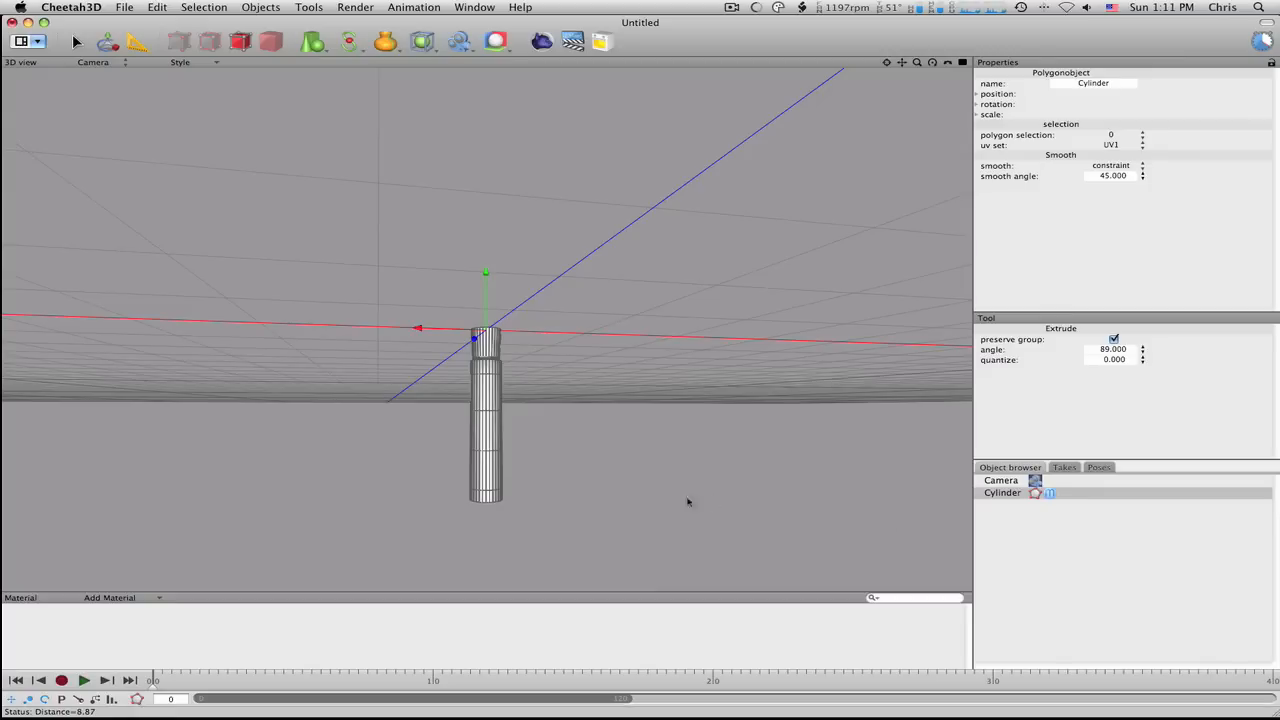
Step: Inset the cylinder's top face, then extrude it twice to form stepped sections
left_click_drag(687, 501, 645, 361)
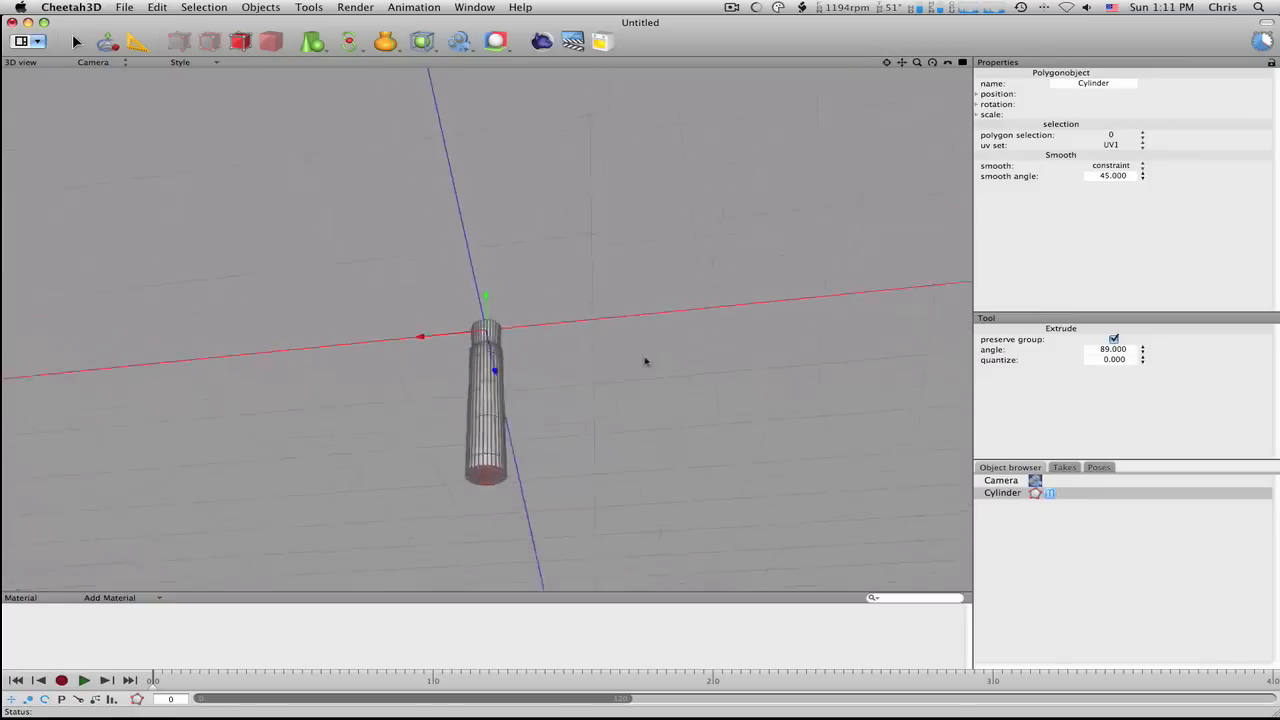
right_click(485, 360)
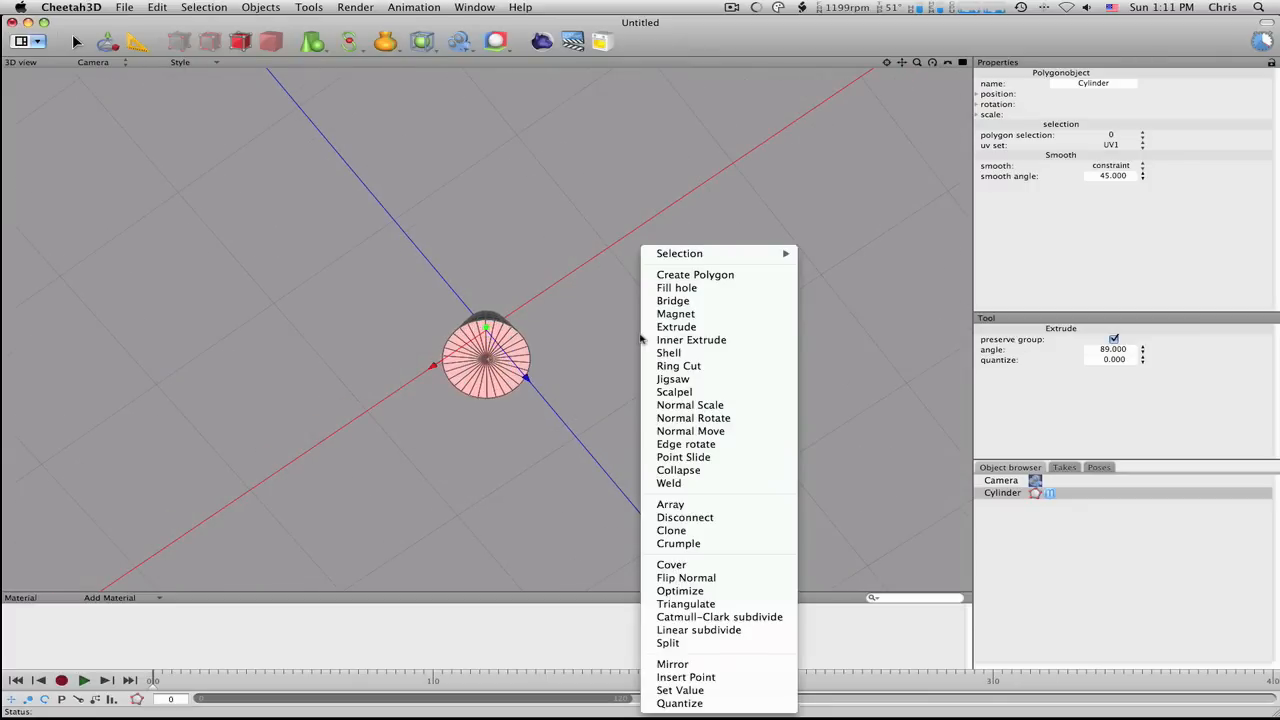
left_click(691, 339)
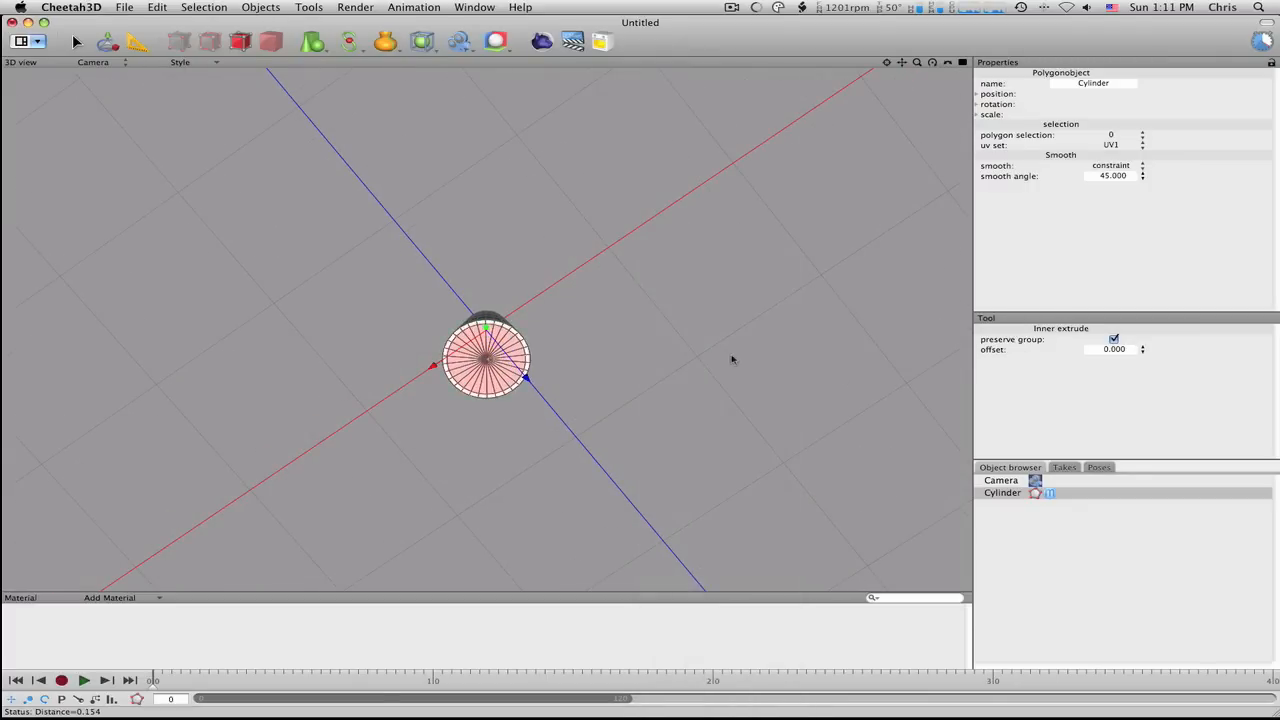
right_click(733, 360)
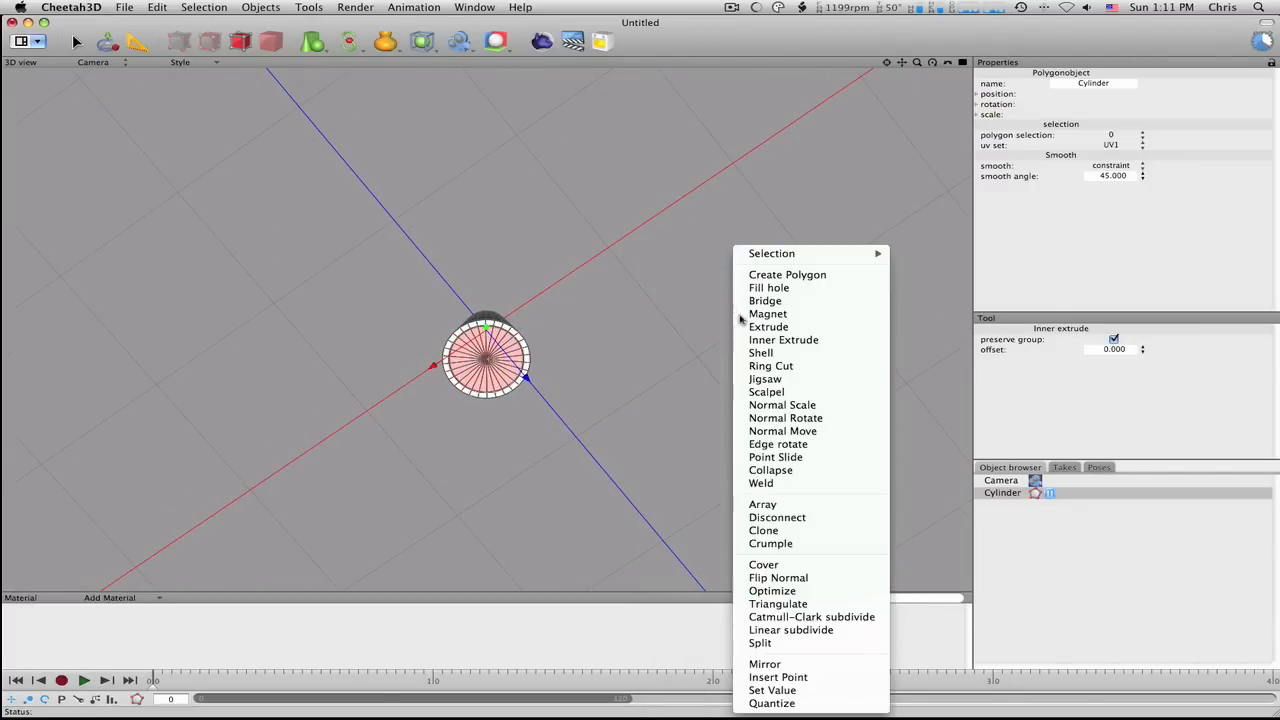
left_click(768, 326)
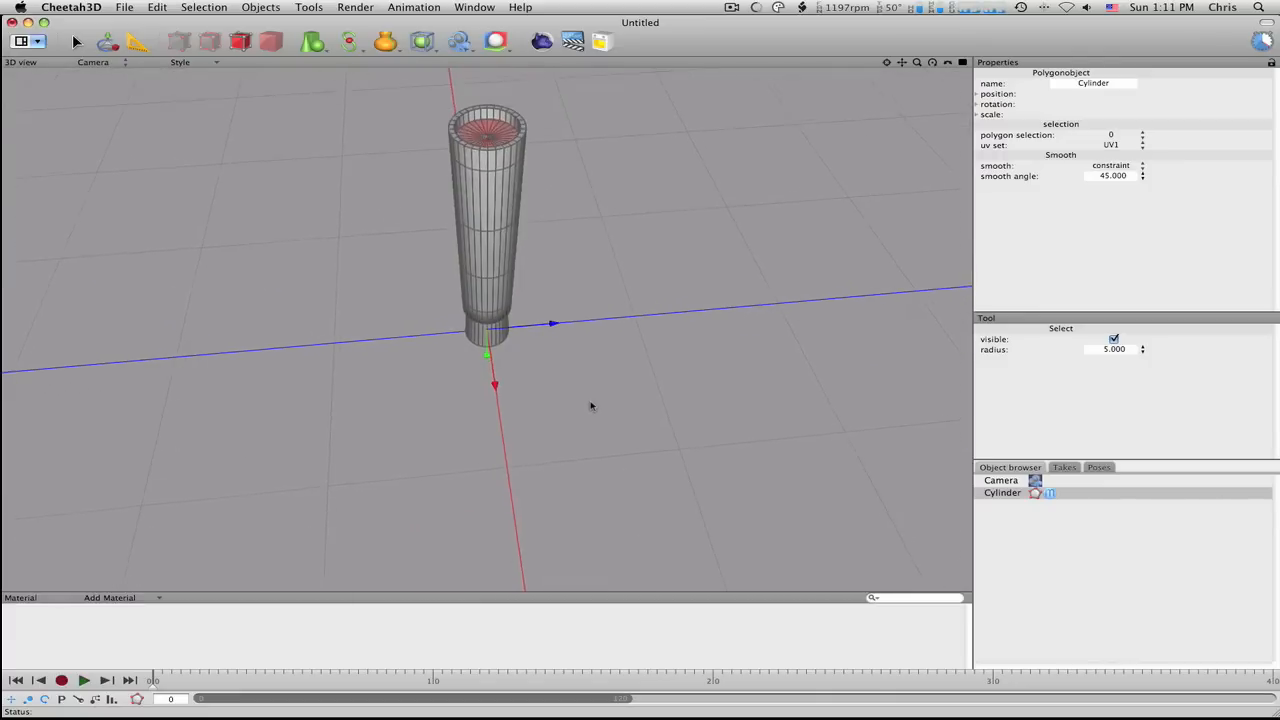
right_click(590, 407)
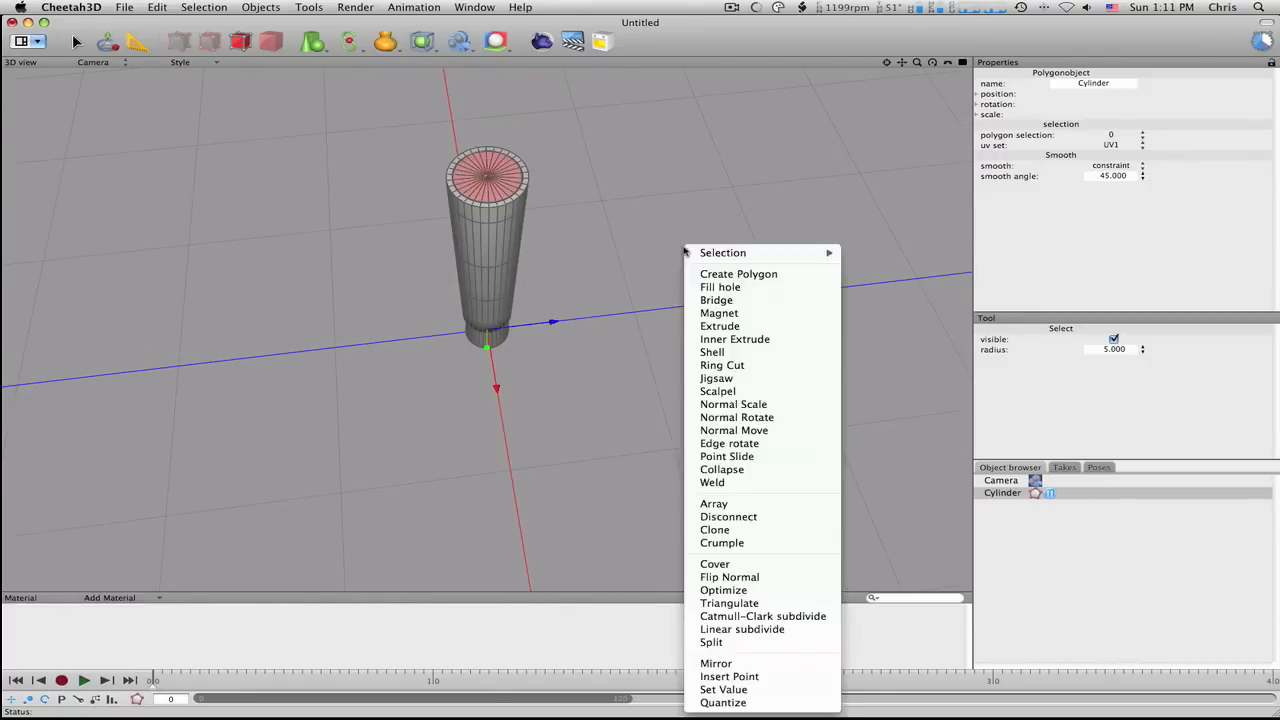
left_click(720, 326)
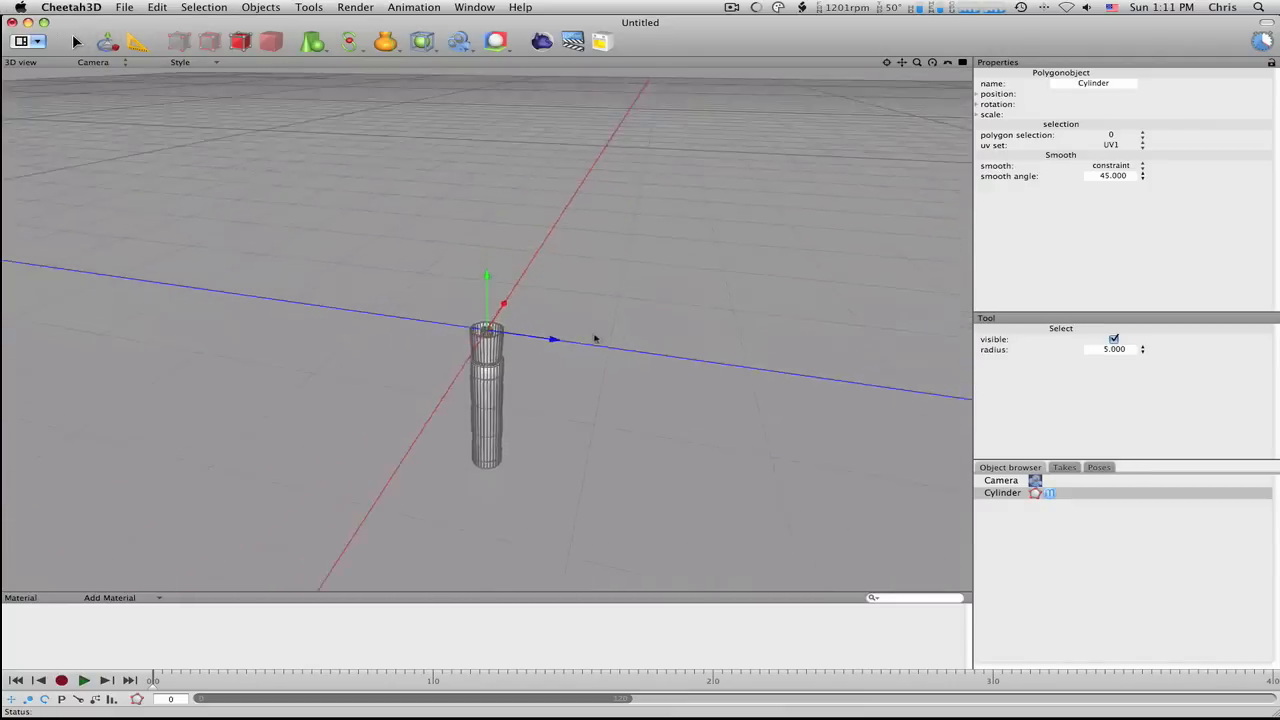
Step: Orbit around the open top and extrude the inner polygons into a ring of grip tabs
left_click_drag(595, 338, 603, 295)
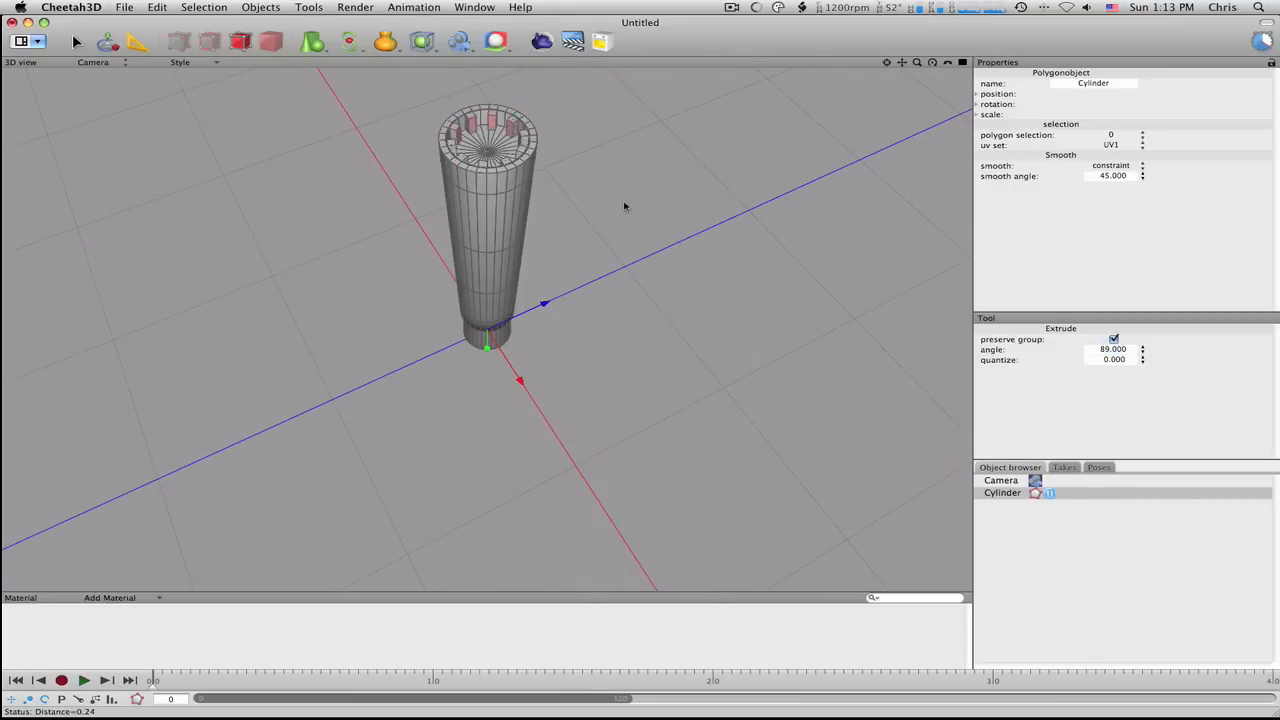
right_click(624, 207)
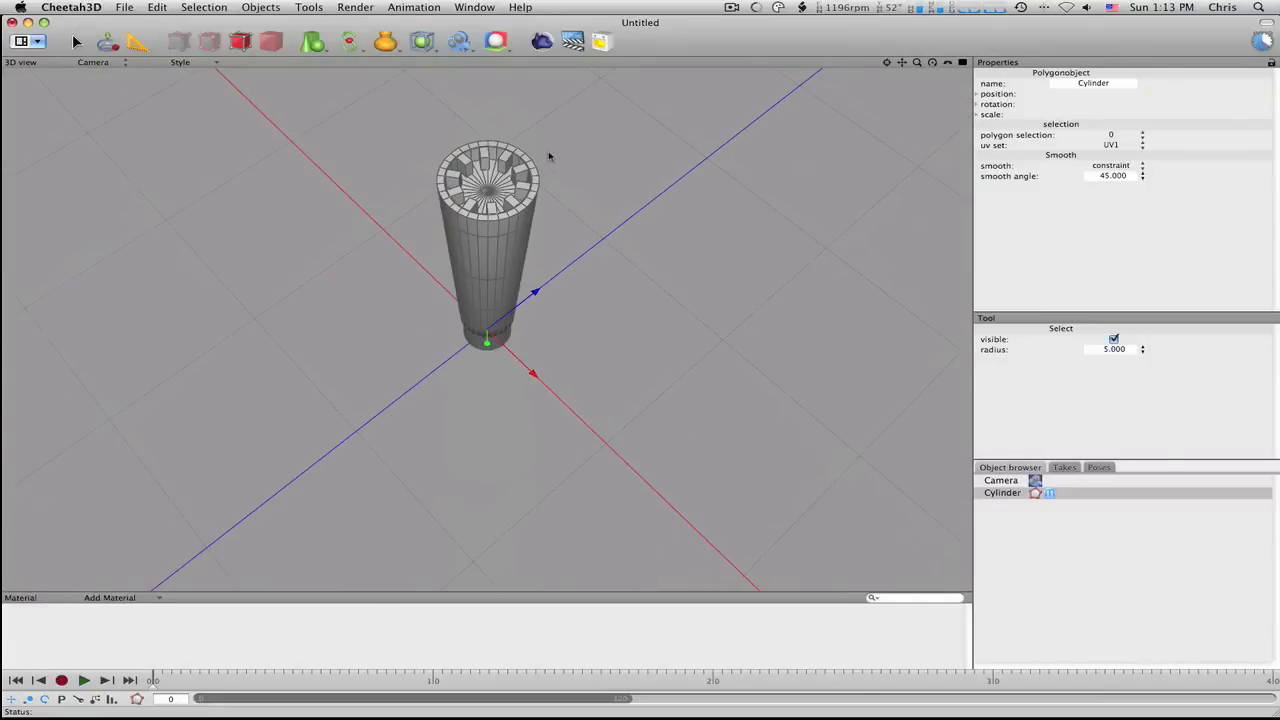
mouse_move(527, 177)
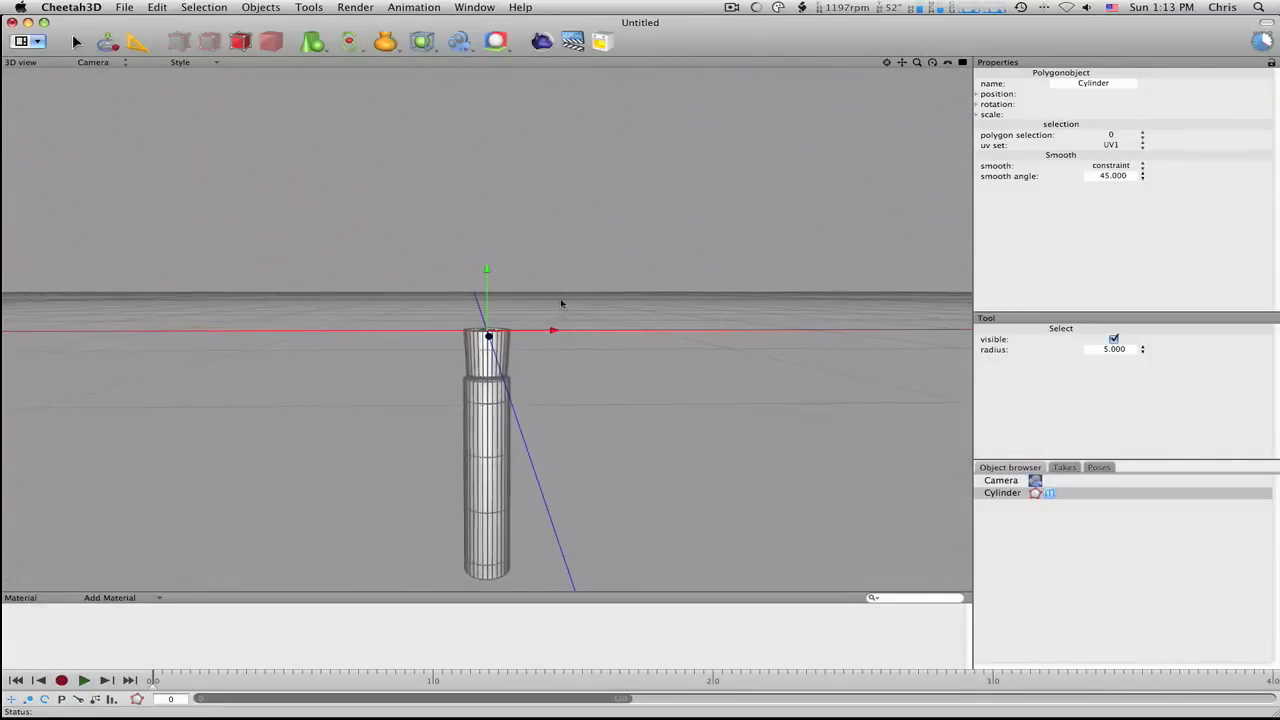
Step: Add a Subdivision modifier to the Cylinder to preview the smoothed cap
left_click(1002, 492)
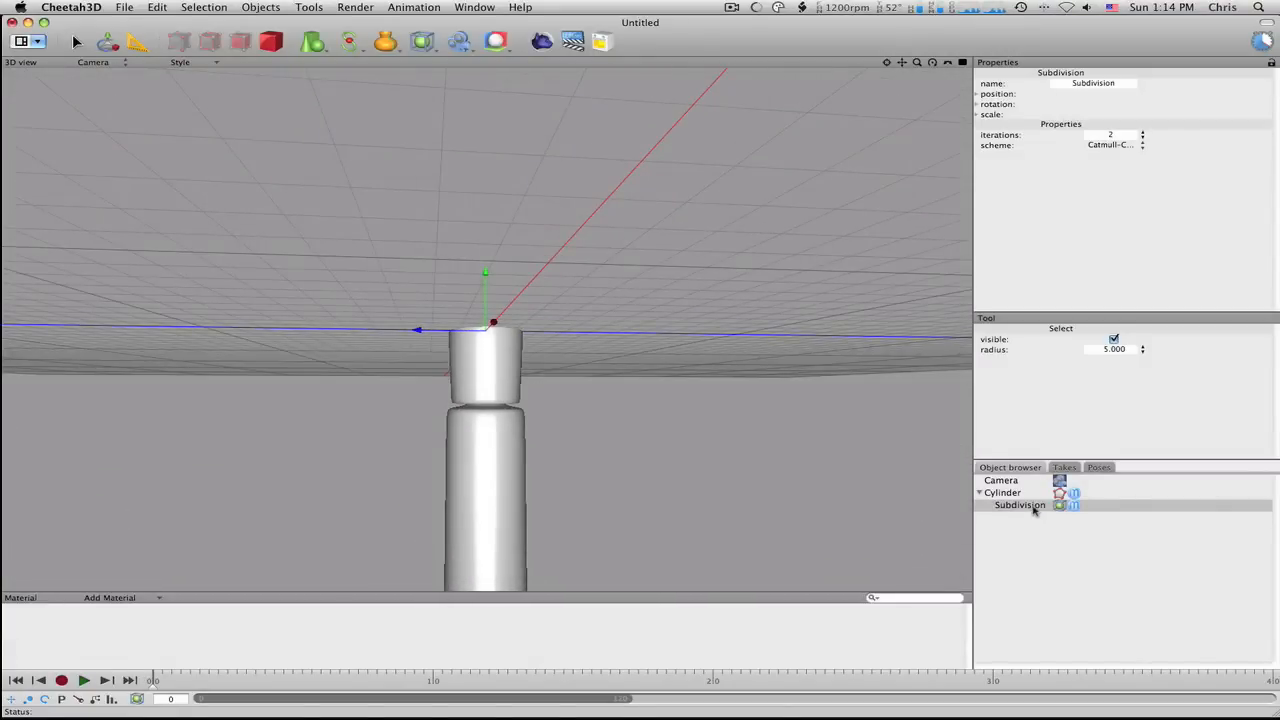
left_click(1003, 504)
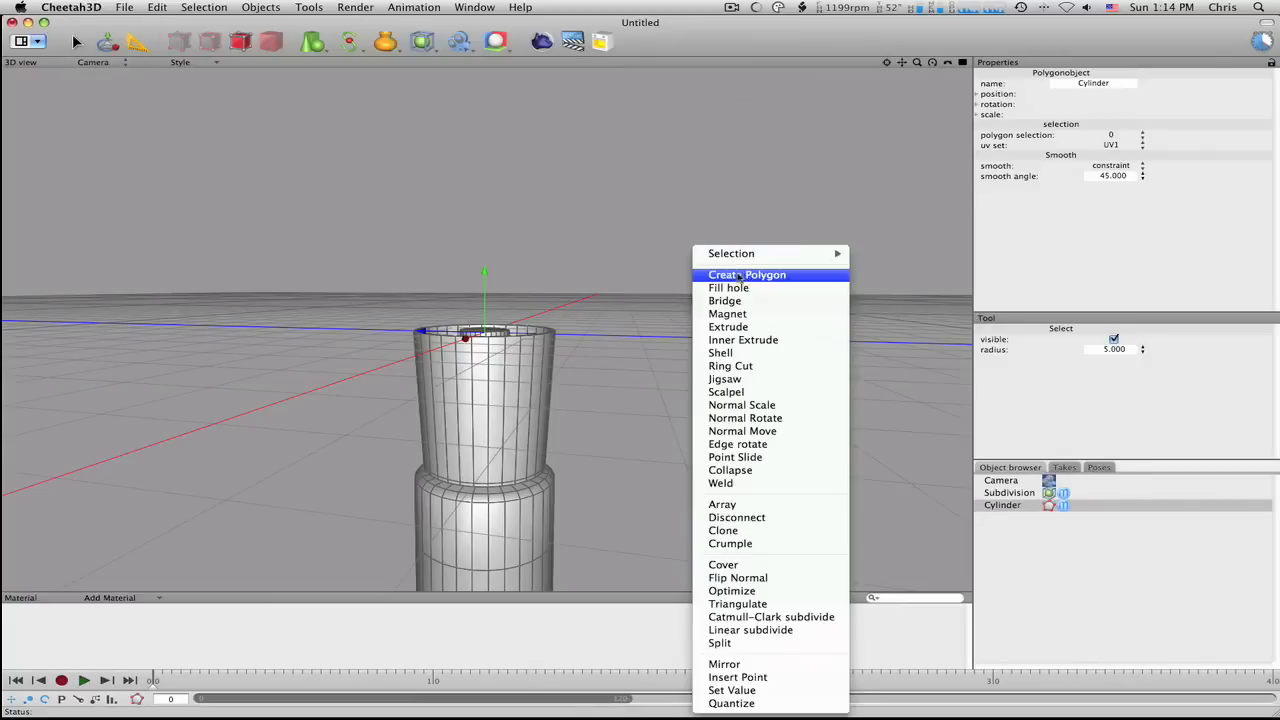
Step: Insert two ring cuts on the cap wall, one near the rim and one near the end
left_click(730, 365)
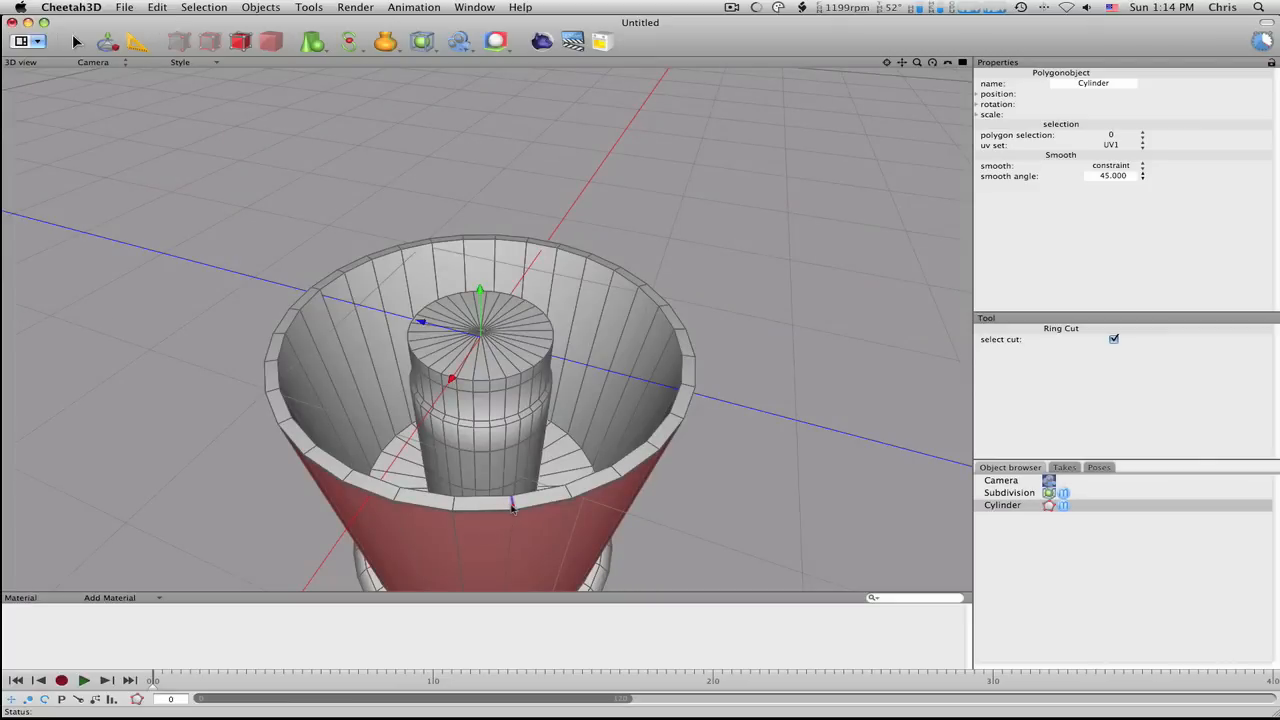
left_click(513, 510)
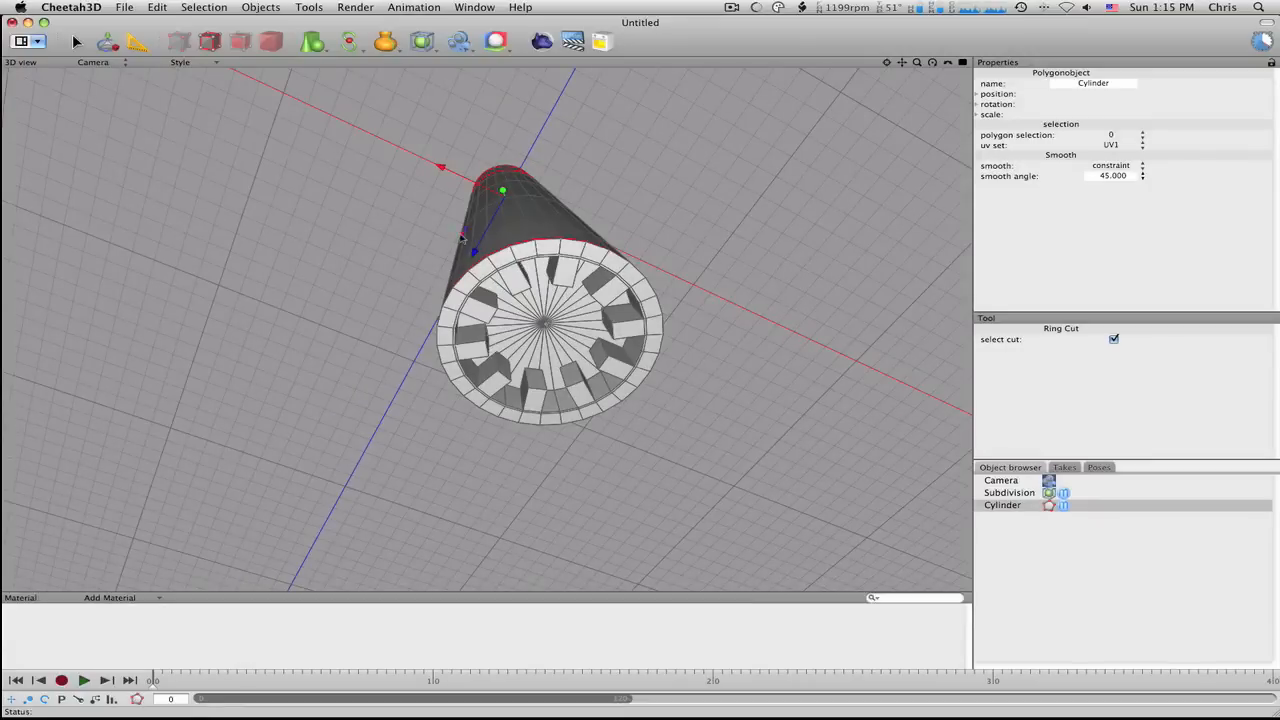
left_click(491, 315)
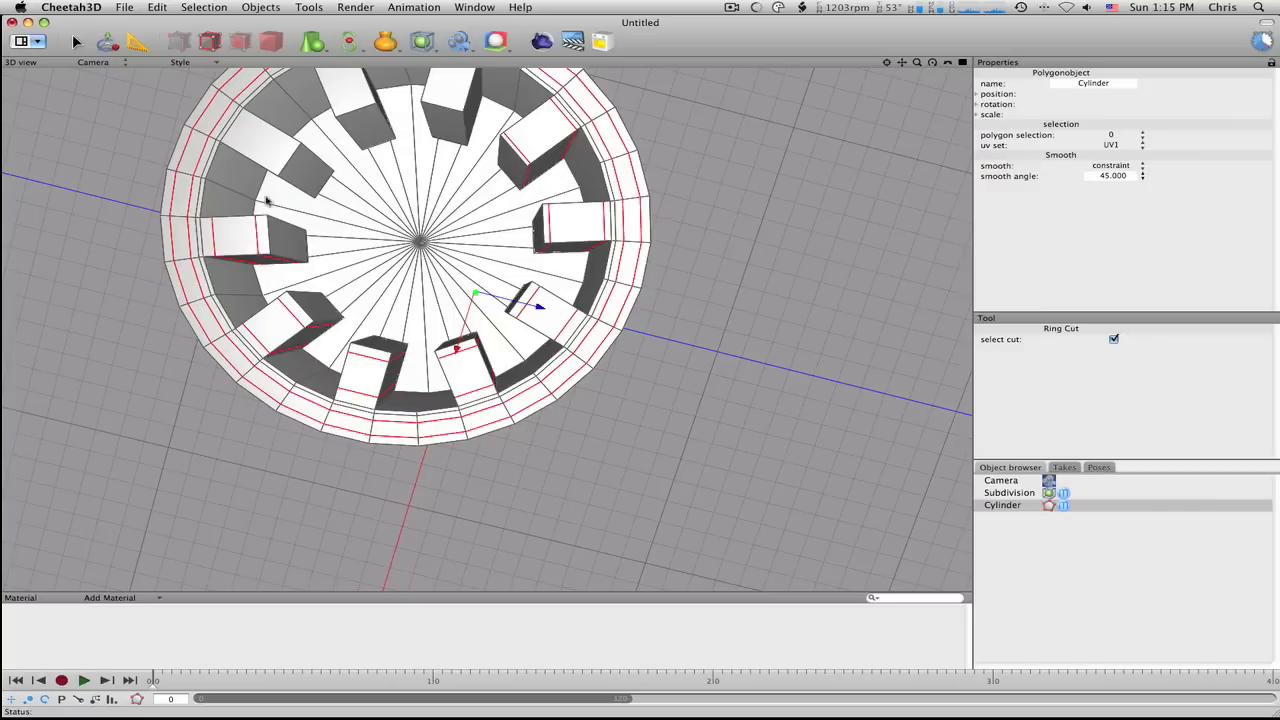
mouse_move(250, 157)
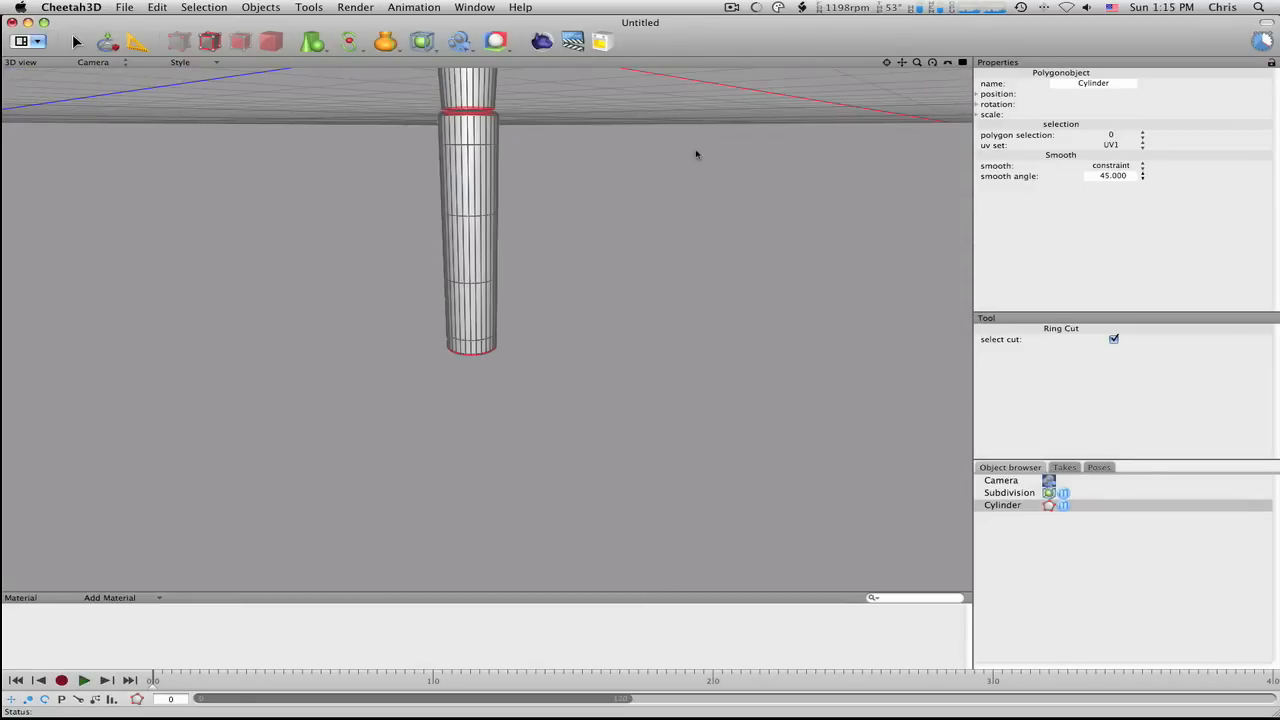
Step: Re-parent Subdivision under the Cylinder and orbit to view the smoothed cap from above
left_click(1002, 504)
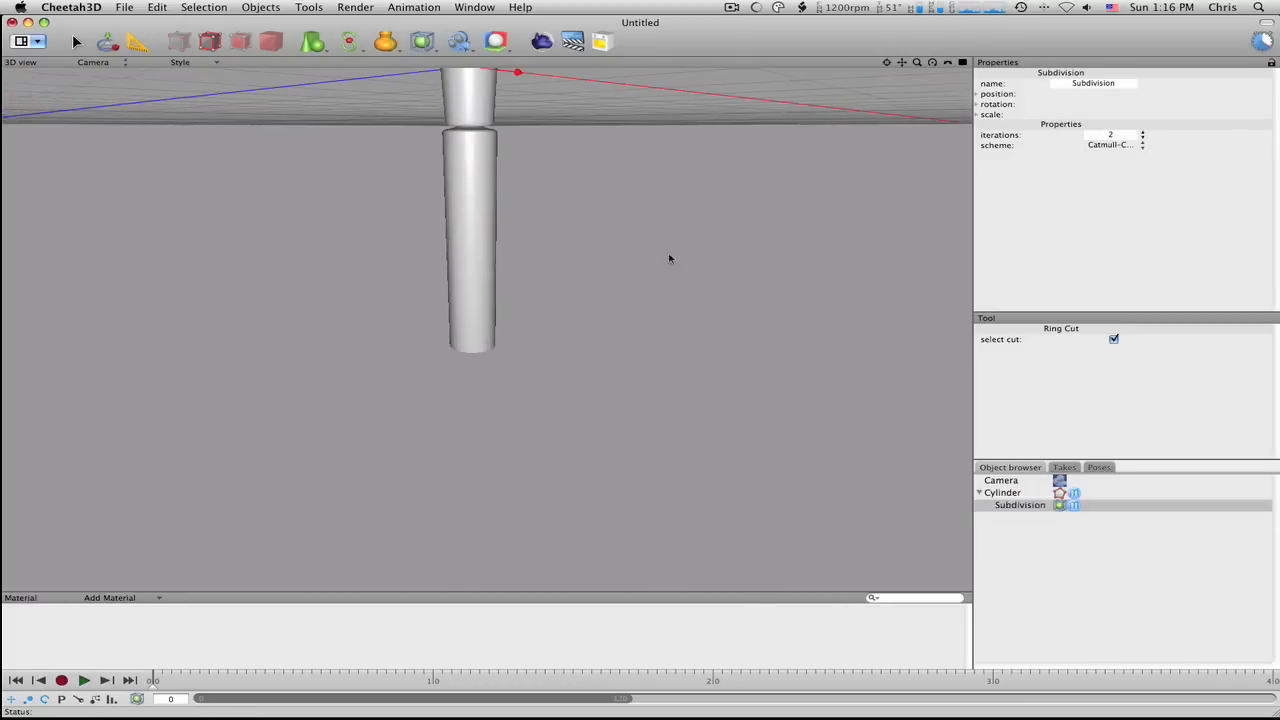
left_click_drag(670, 259, 724, 285)
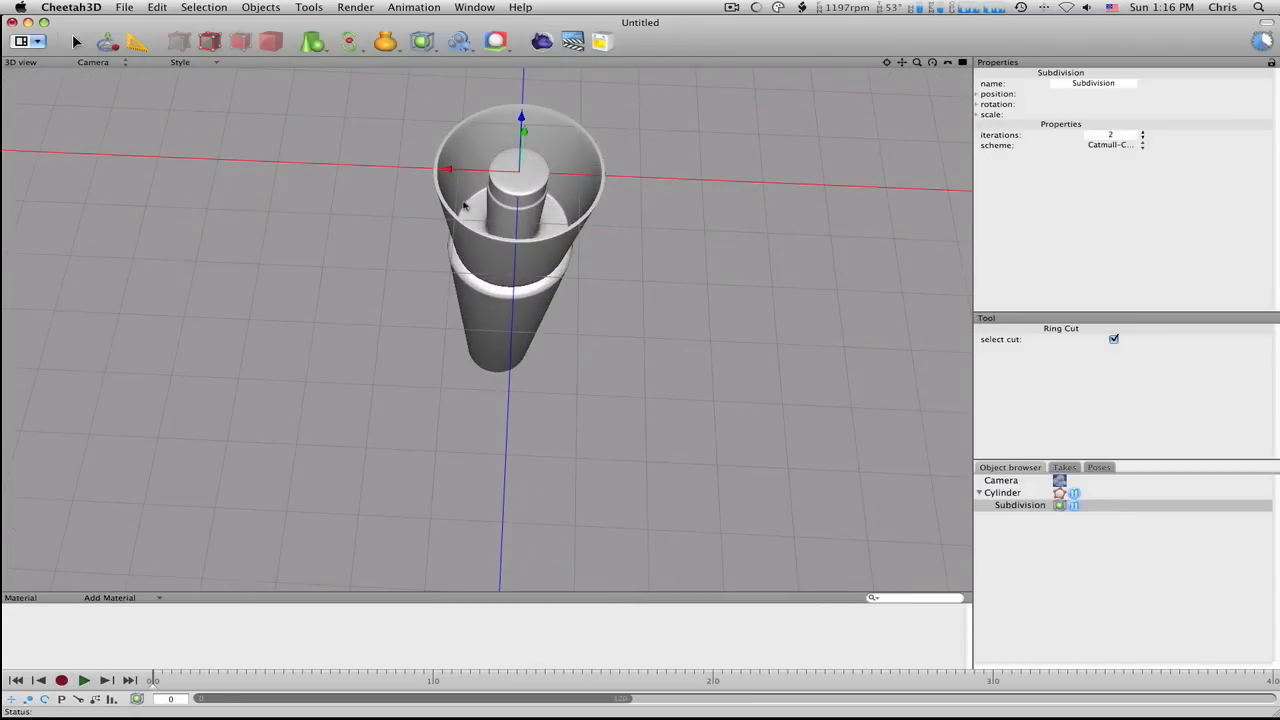
Step: Detach Subdivision, ring-select the inner post's edge ring, and mark it as a crease
left_click(1020, 504)
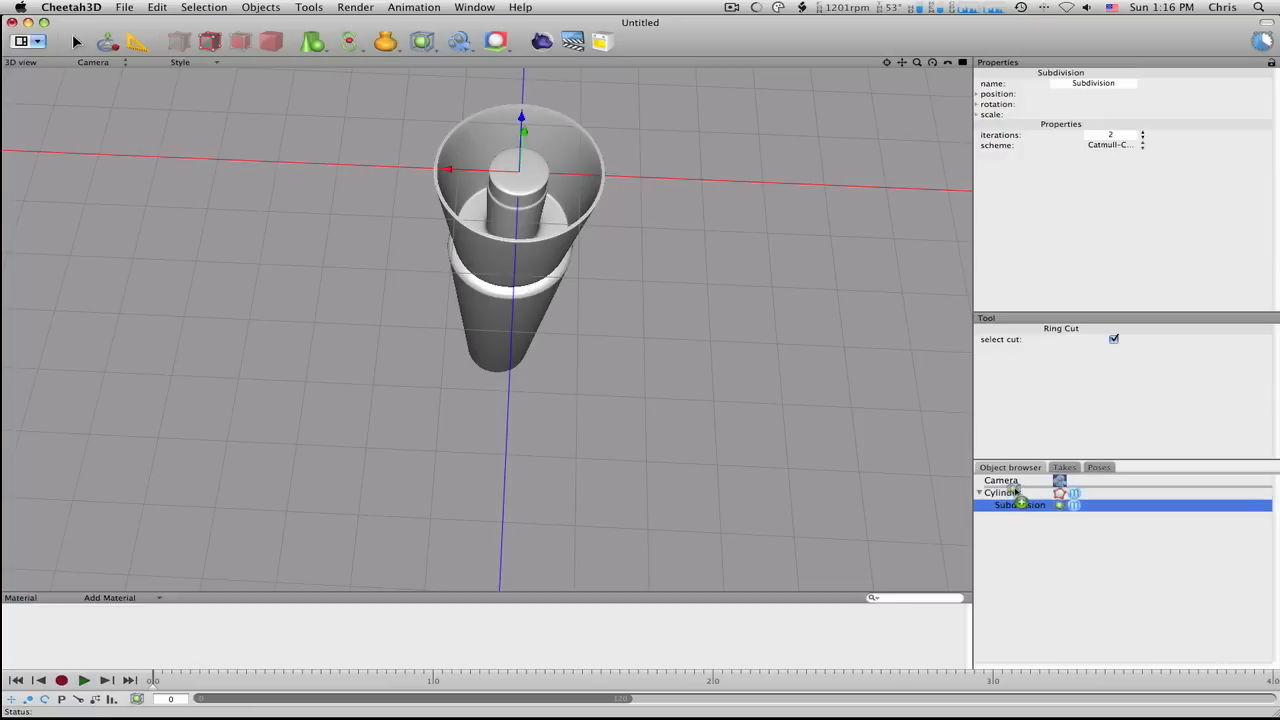
left_click(1003, 504)
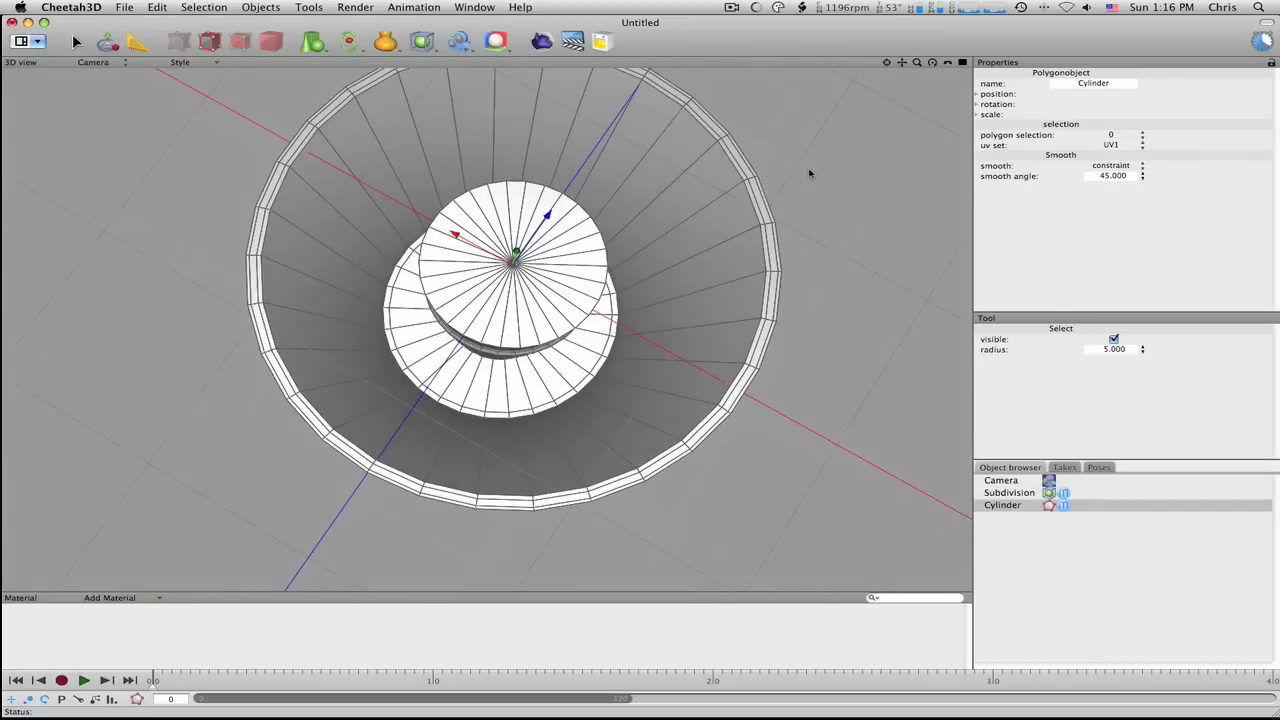
left_click(203, 7)
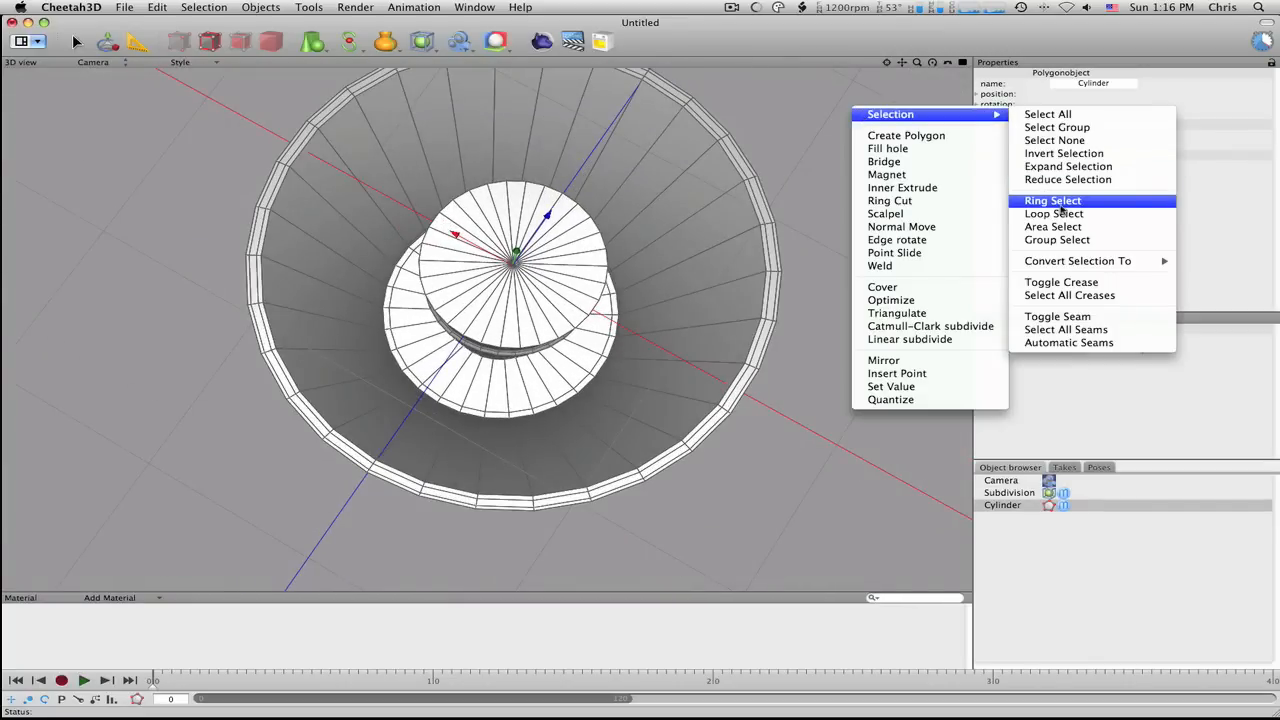
left_click(1053, 213)
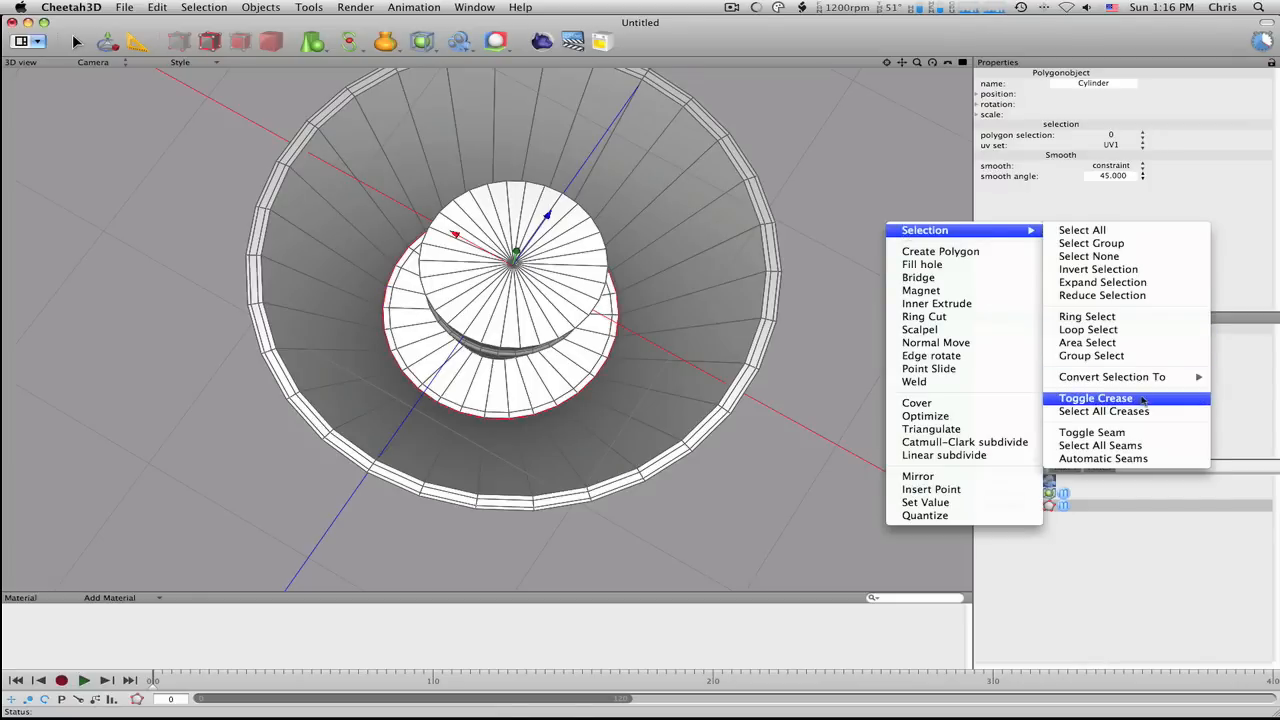
left_click(1096, 398)
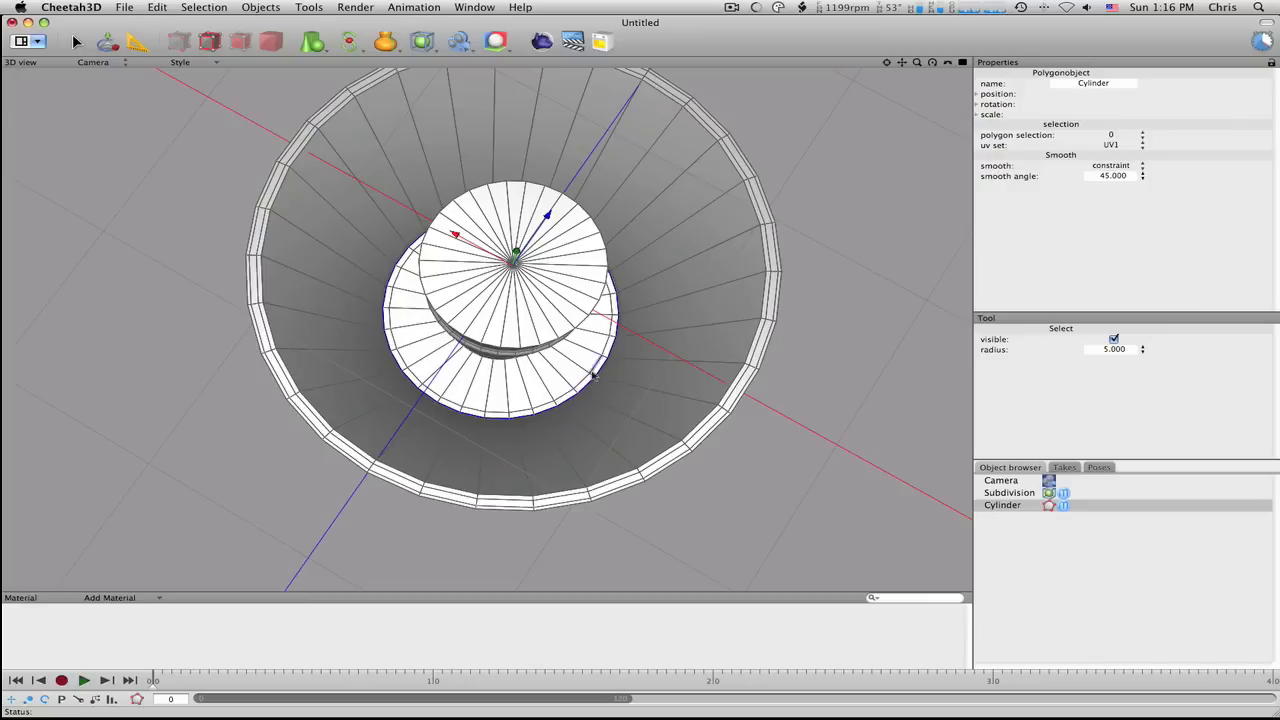
Step: Reattach Subdivision to the Cylinder and orbit around the smoothed, creased cap
left_click(1001, 480)
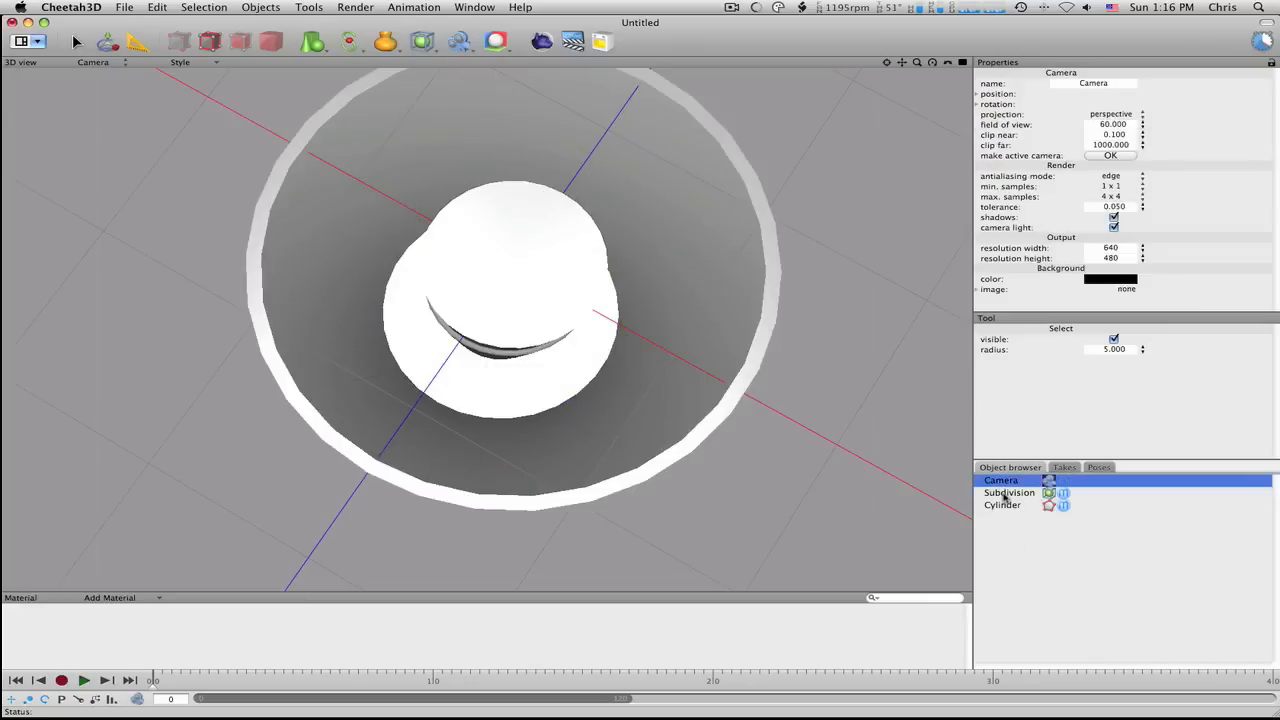
left_click(1020, 504)
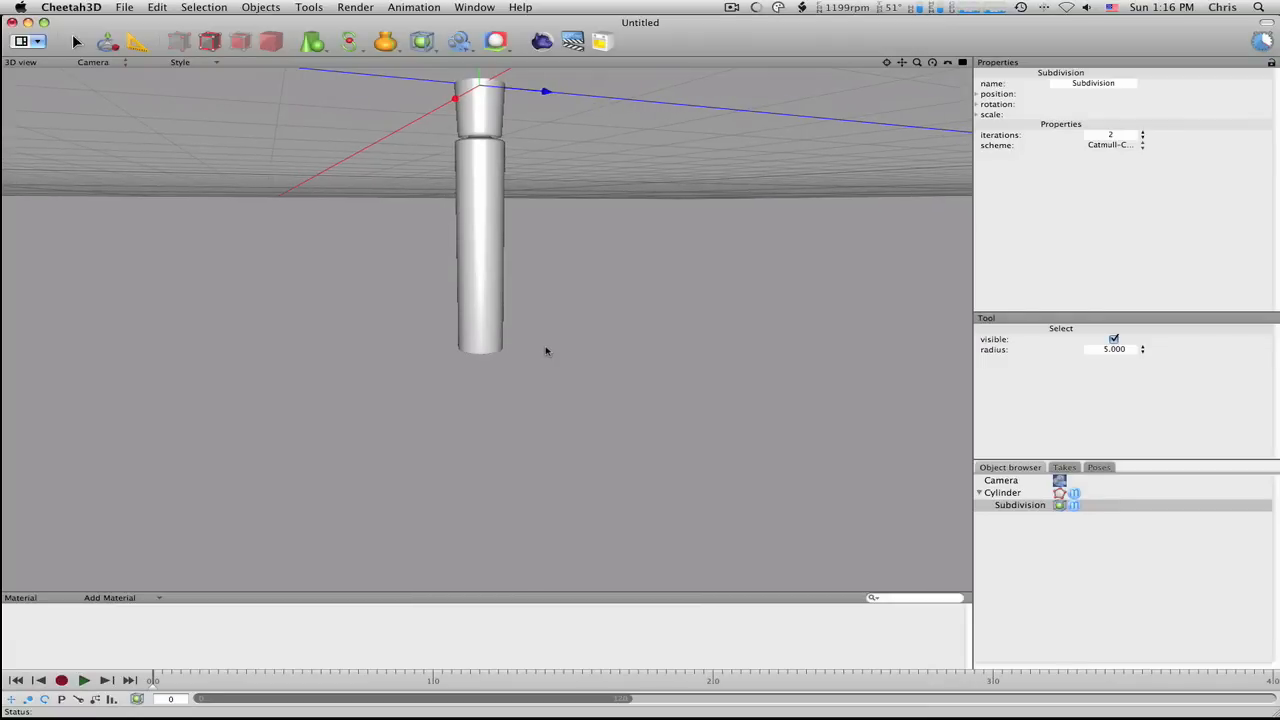
left_click_drag(545, 351, 453, 392)
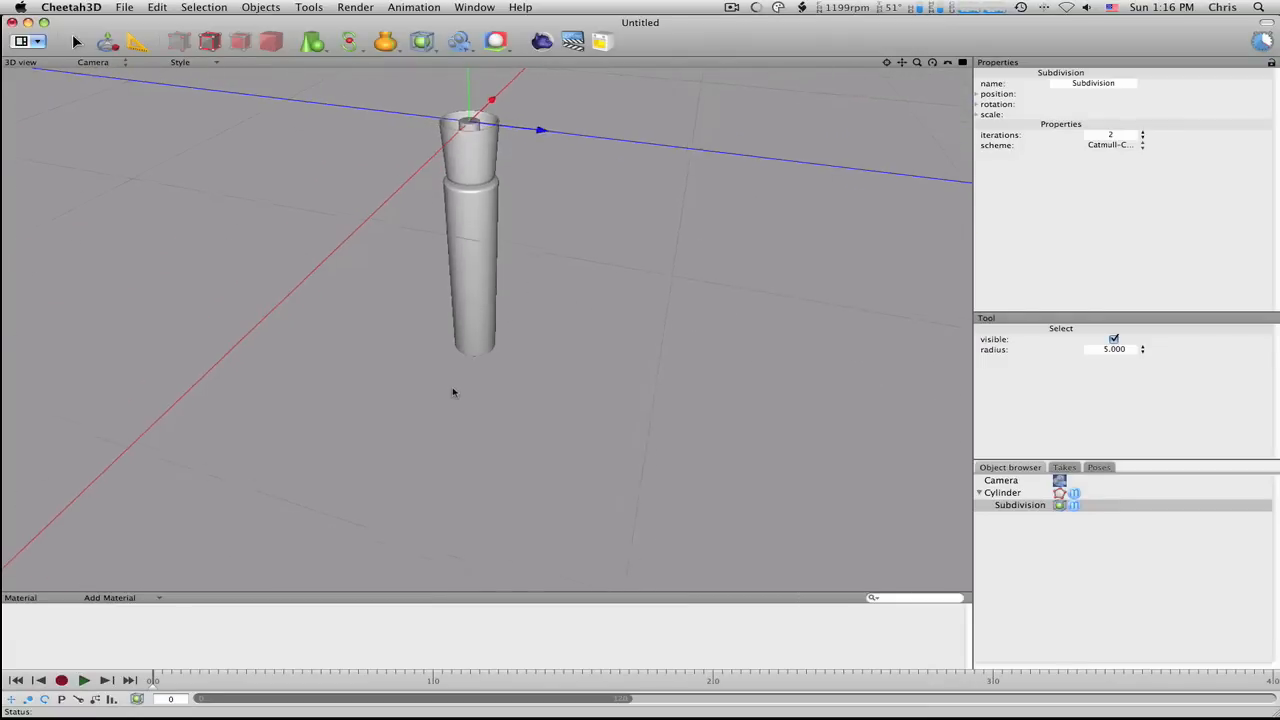